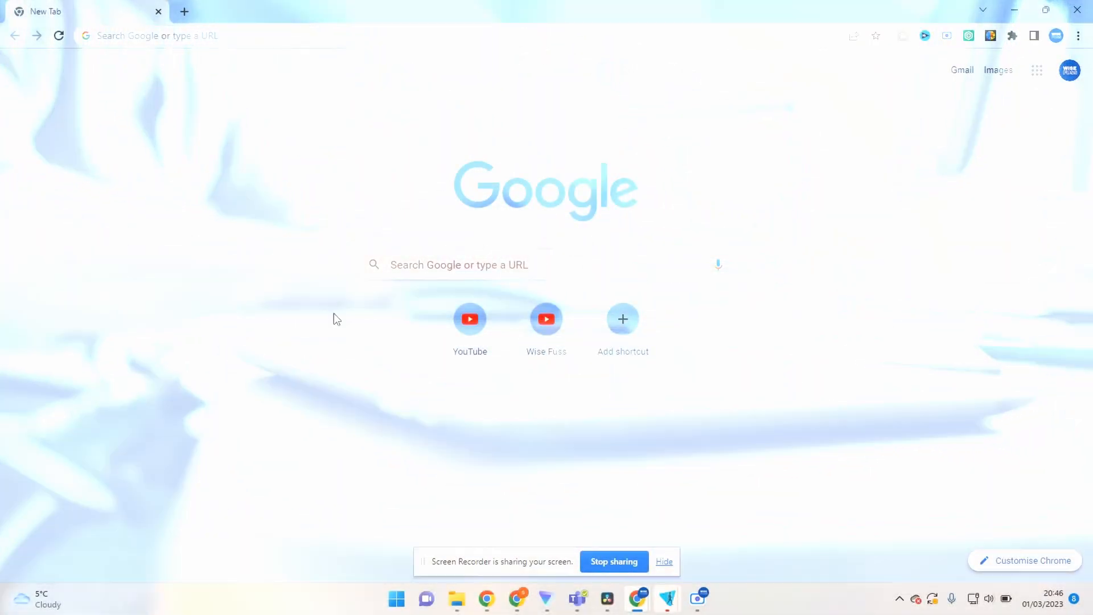
Step: Search uberduck and enter the Uberduck app to reach its Audio features dashboard
{"action": "type", "text": "uberduck.ai"}
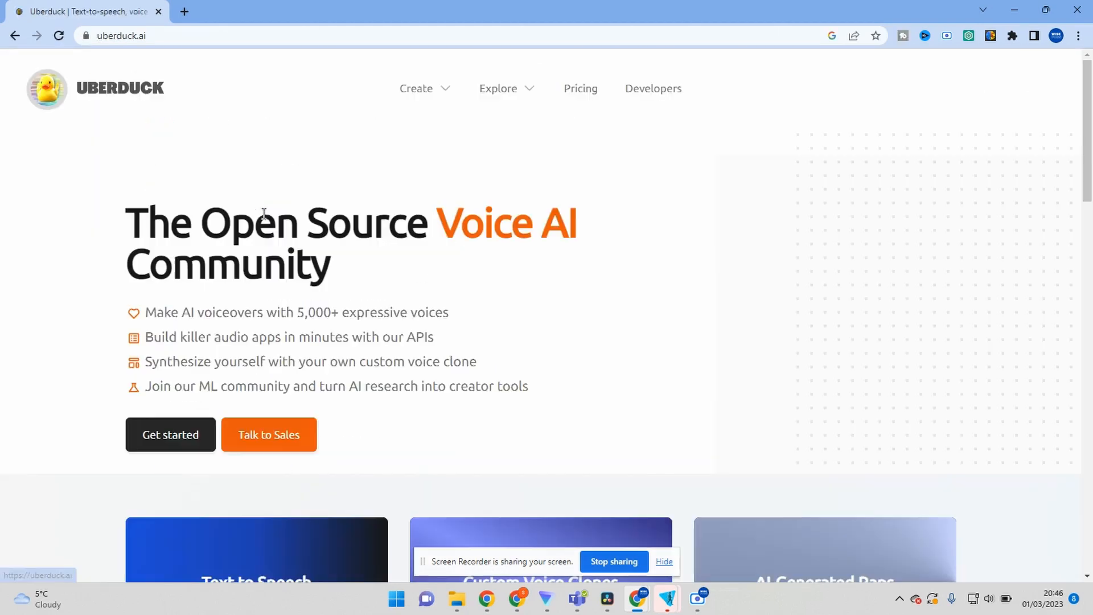
{"action": "left_click", "coordinate": [170, 434]}
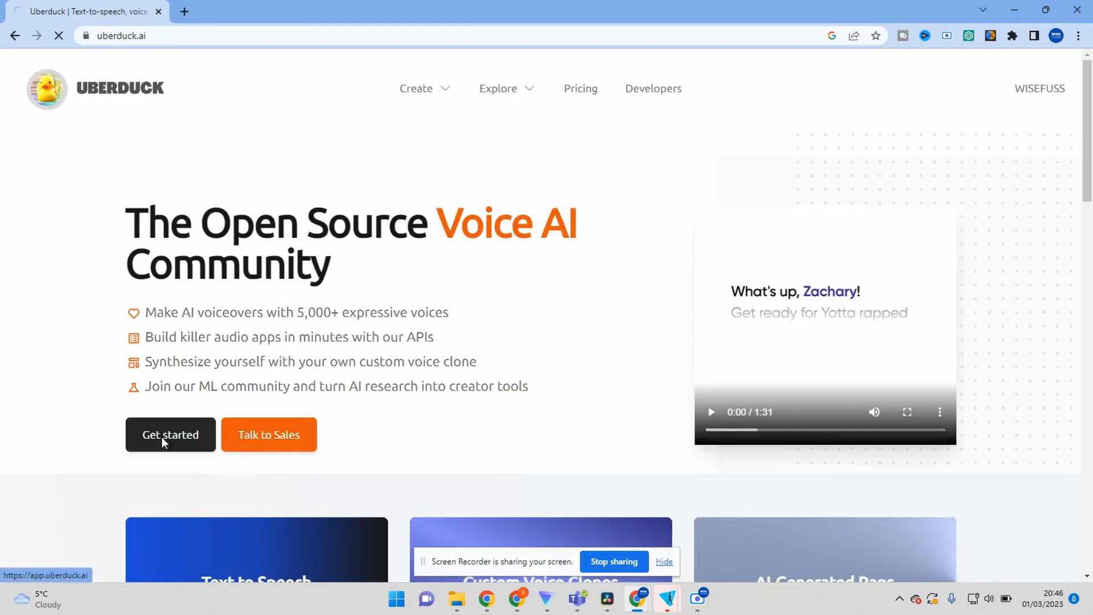
{"action": "left_click", "coordinate": [170, 434]}
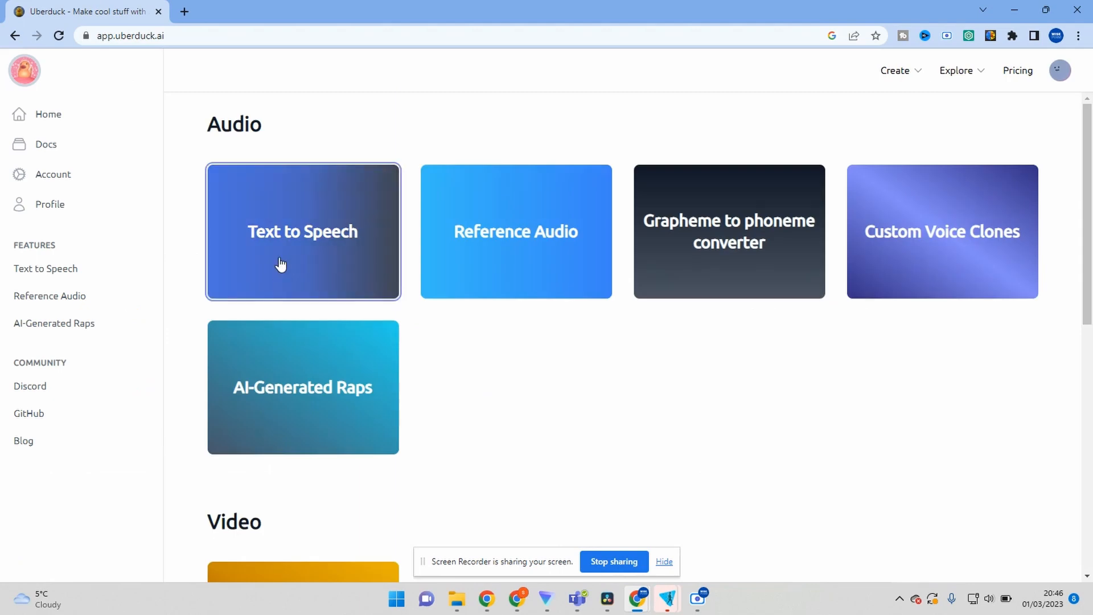
Step: Enter "How are you?" as the Text to Speech input
{"action": "left_click", "coordinate": [302, 232]}
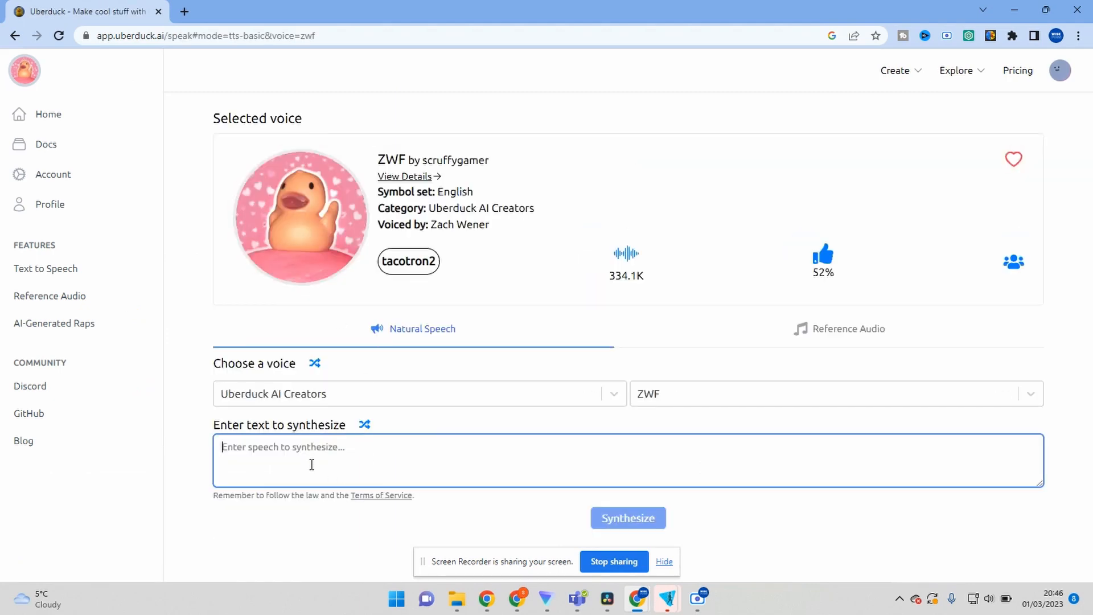
{"action": "type", "text": "How"}
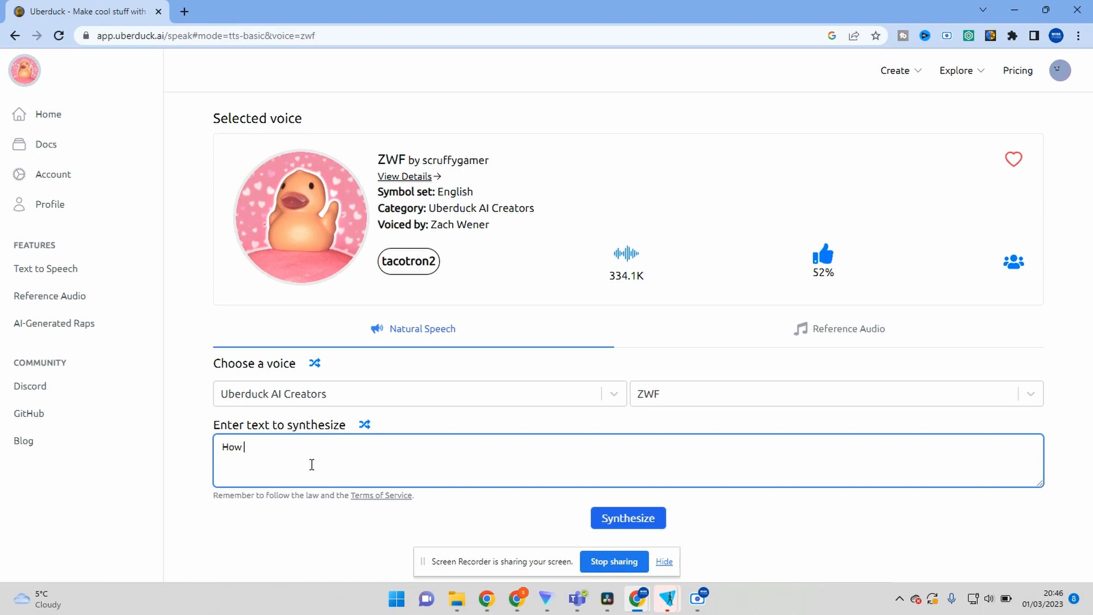
{"action": "type", "text": "are you?"}
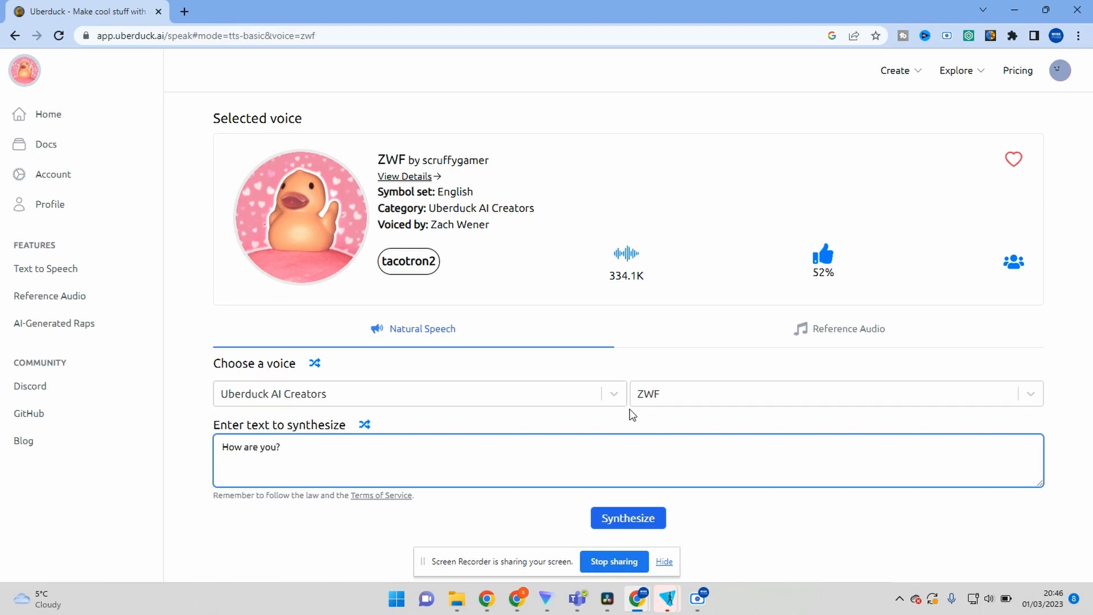
Step: Choose the Twilight category's Male Senior Asian voice and synthesize the speech
{"action": "left_click", "coordinate": [418, 394]}
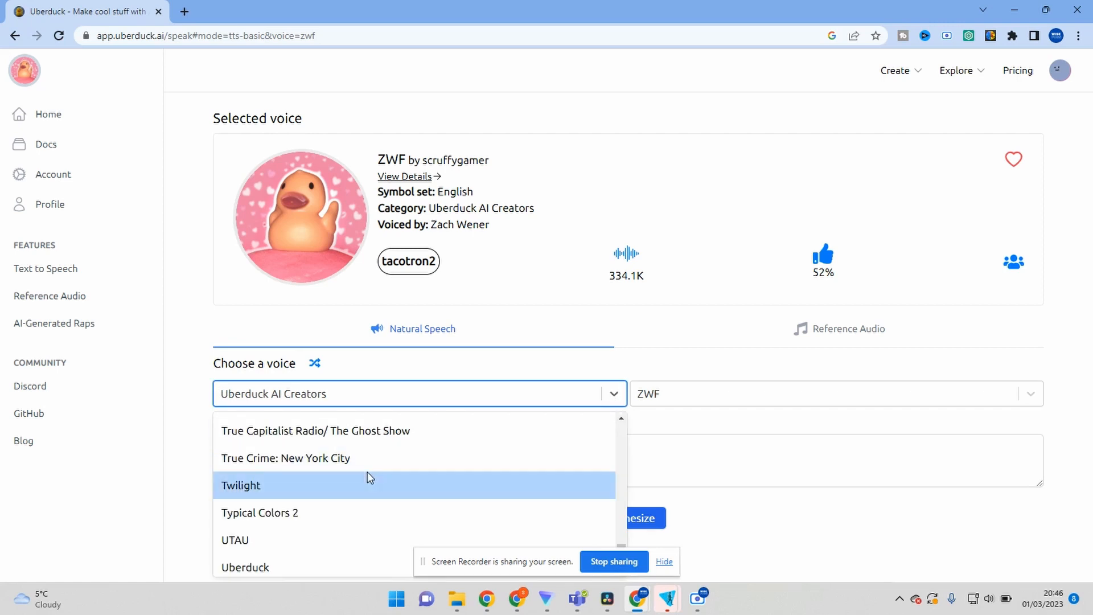
{"action": "left_click", "coordinate": [241, 485]}
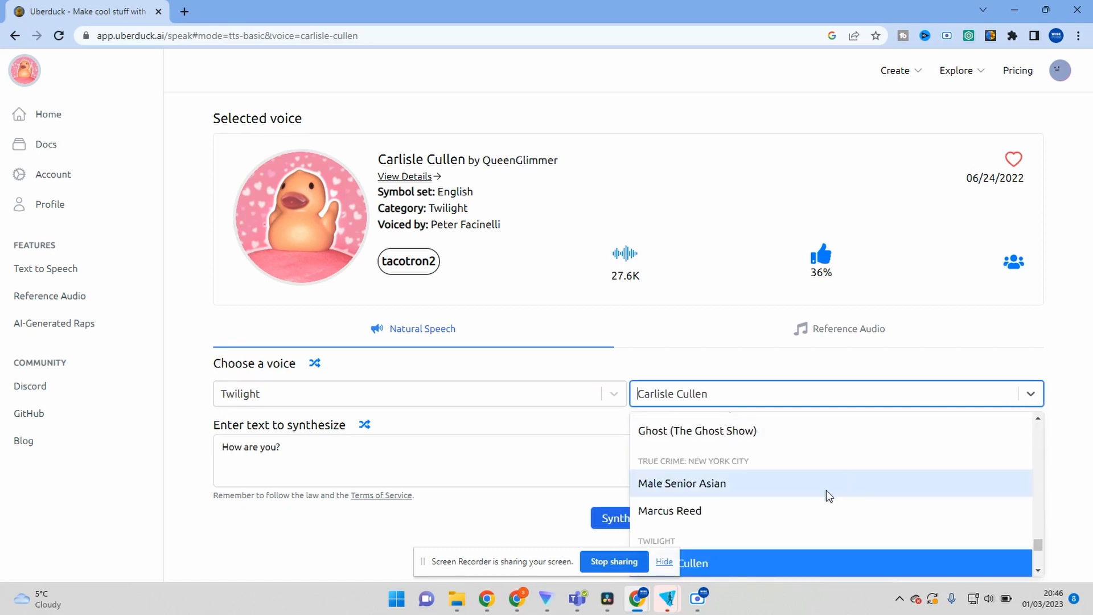
{"action": "left_click", "coordinate": [680, 482]}
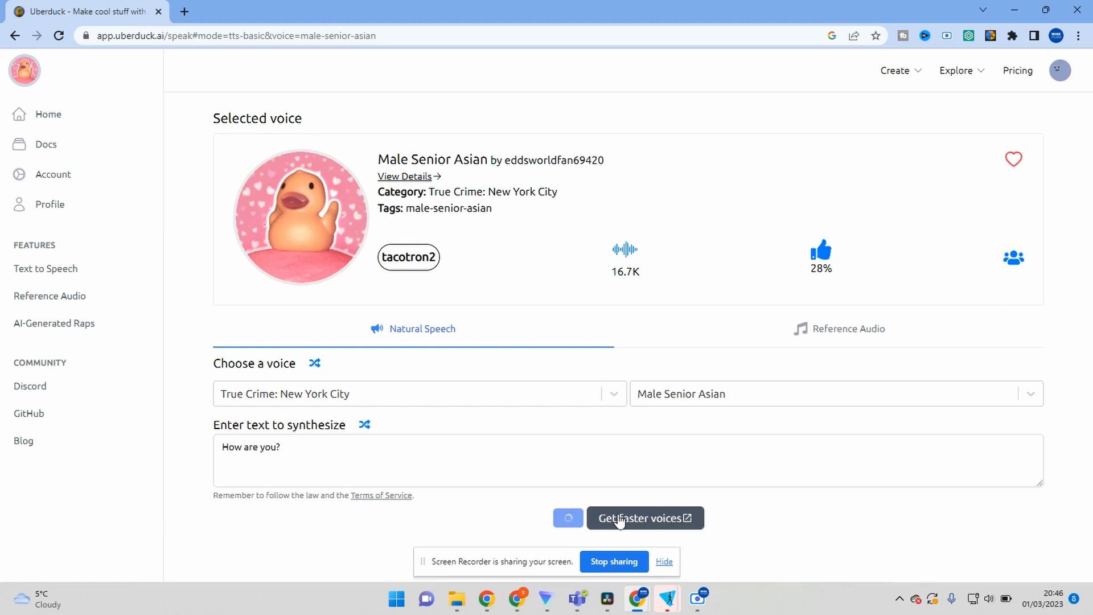
{"action": "left_click", "coordinate": [644, 518]}
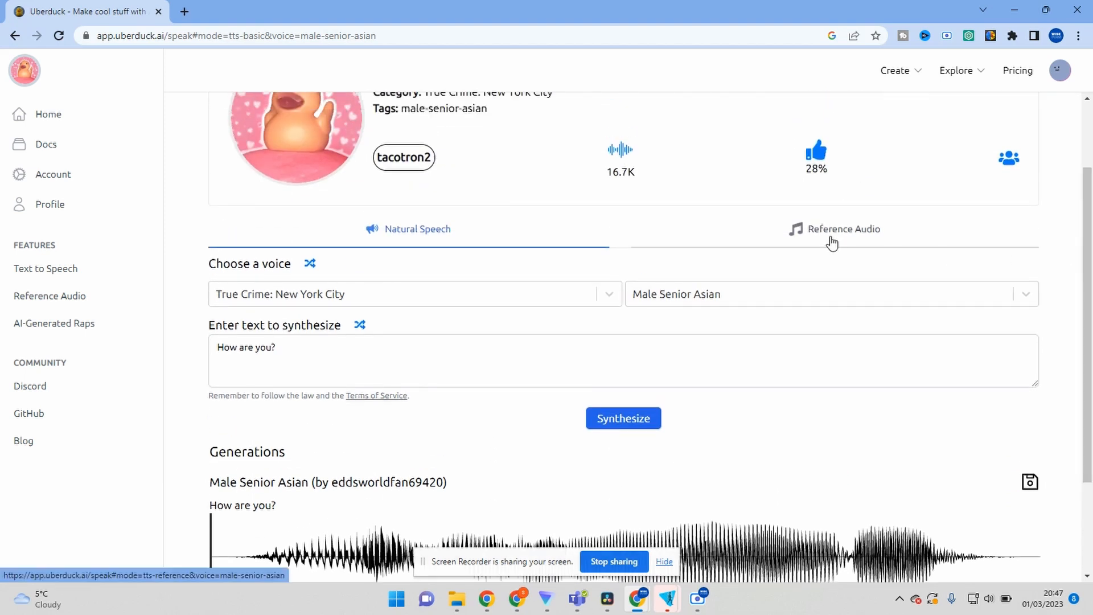
Step: Switch to Reference Audio mode and pick the Toy Story Buzz Lightyear (Pat Fraley) voice
{"action": "left_click", "coordinate": [843, 228]}
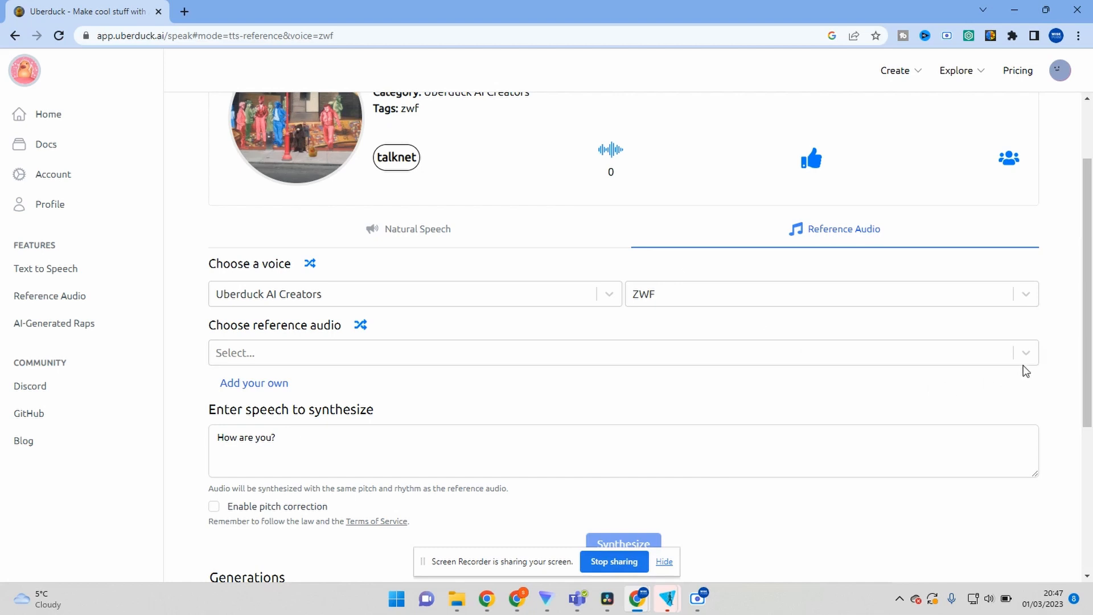
{"action": "left_click", "coordinate": [614, 351]}
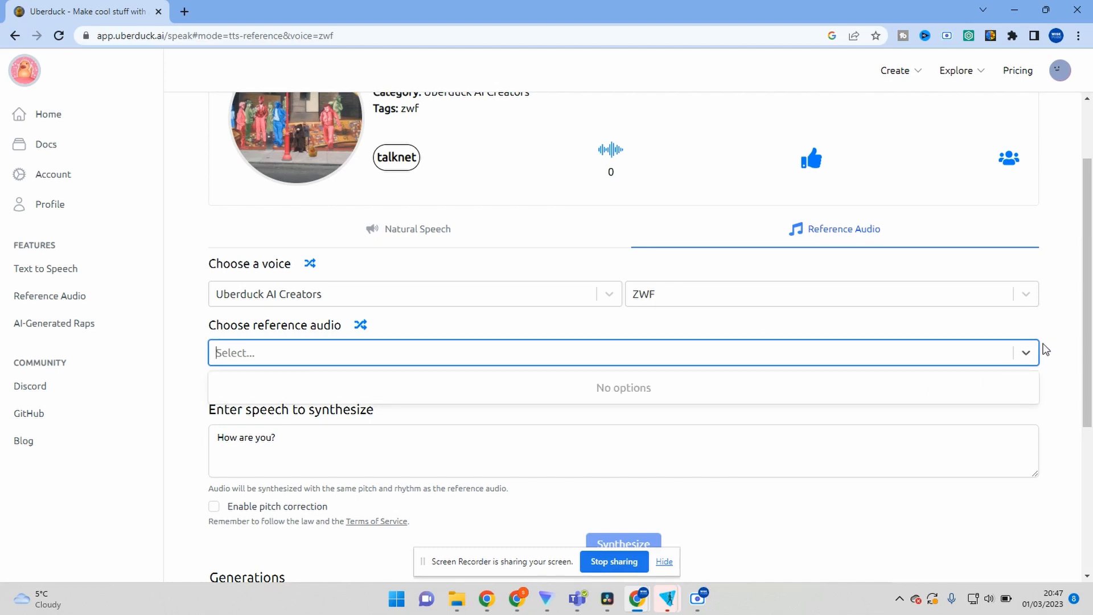
{"action": "left_click", "coordinate": [411, 294]}
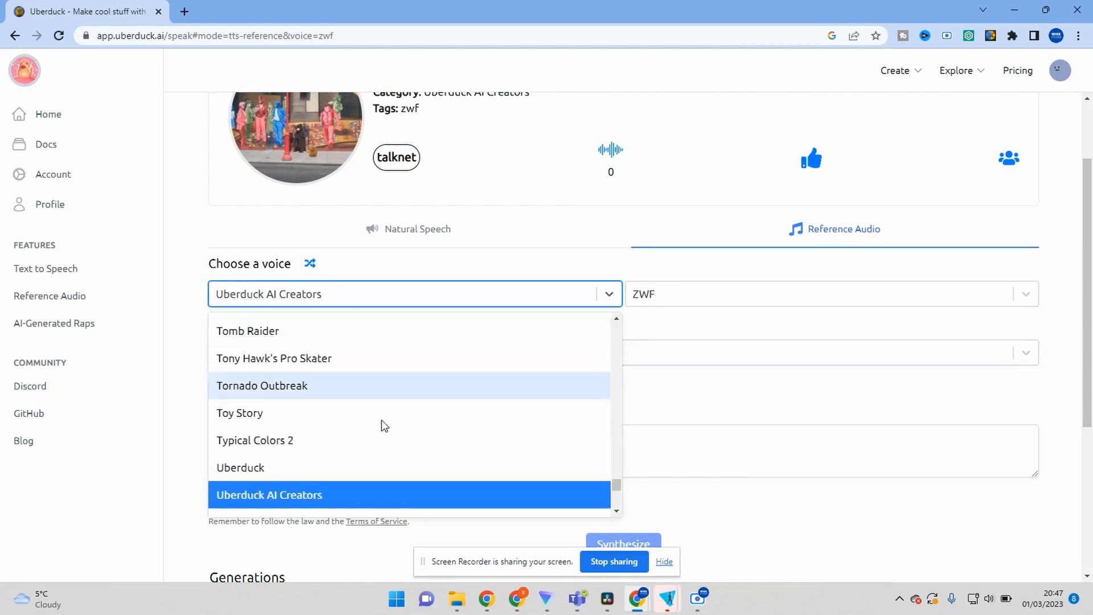
{"action": "left_click", "coordinate": [239, 412]}
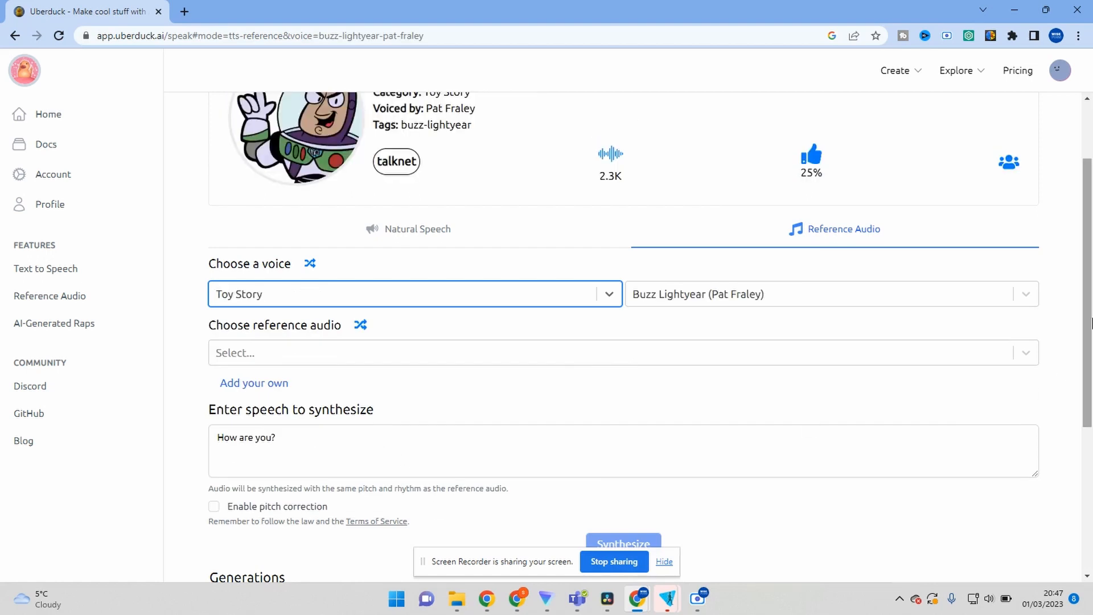
{"action": "left_click", "coordinate": [622, 543]}
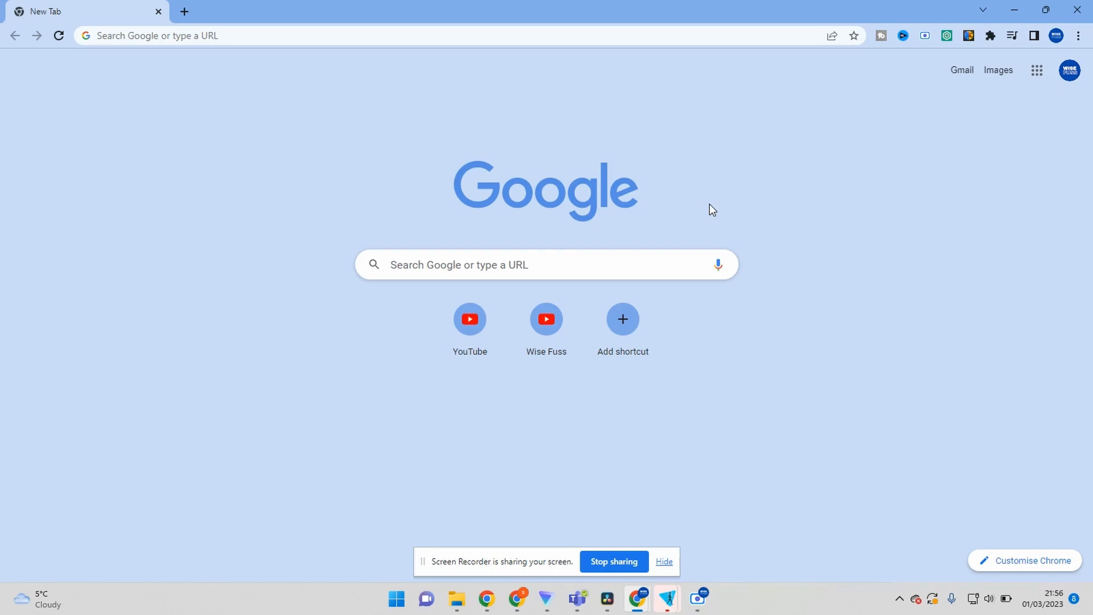
Step: Search "upscale and enhance", open Upscale.media and start an image upload
{"action": "type", "text": "u"}
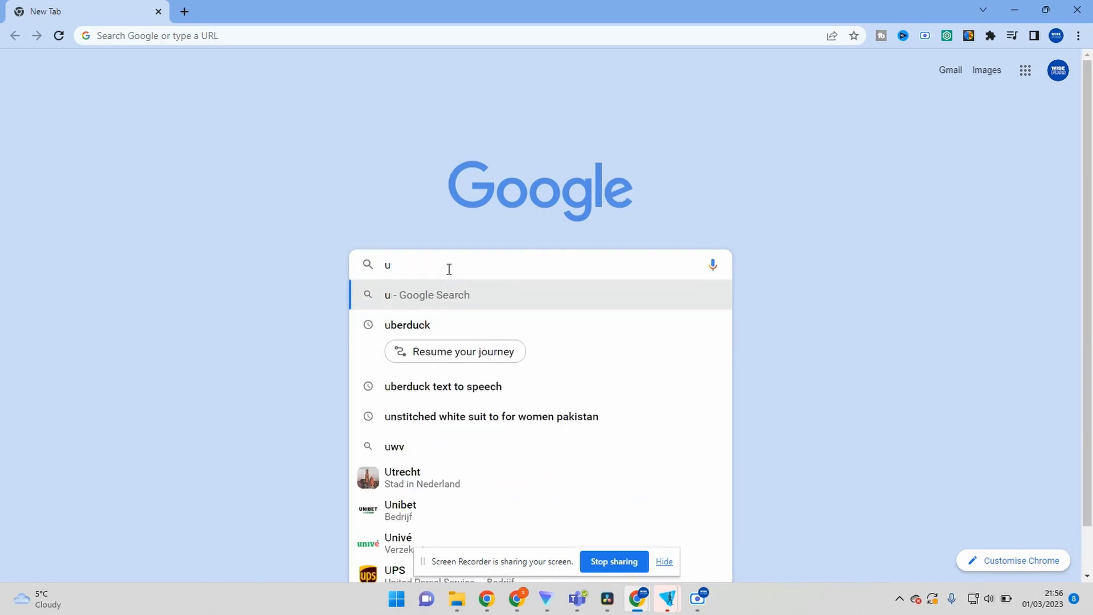
{"action": "type", "text": "pscale"}
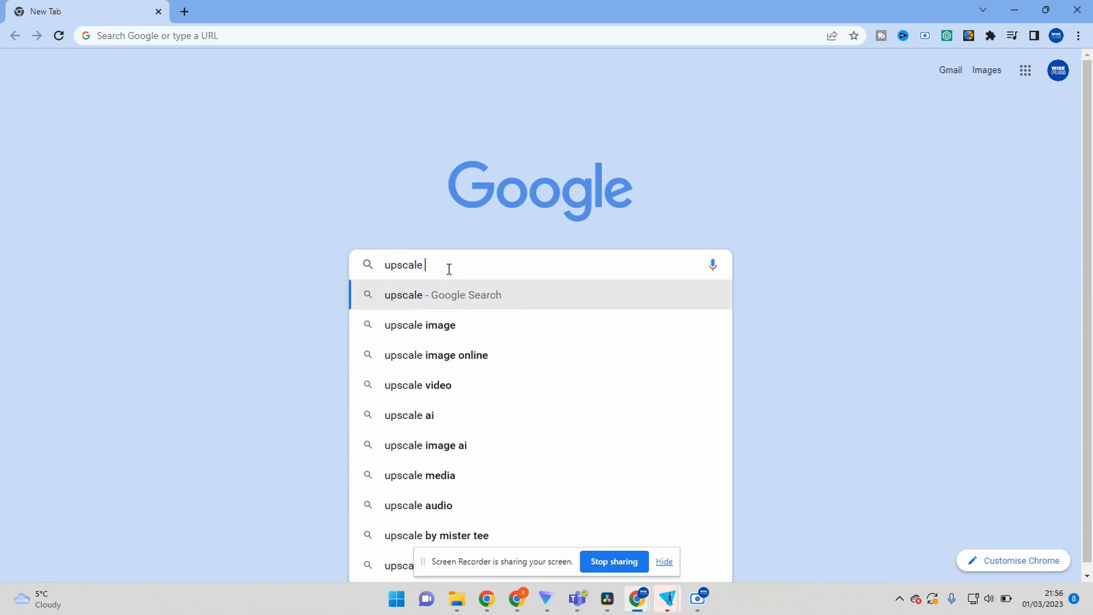
{"action": "type", "text": "and enhance"}
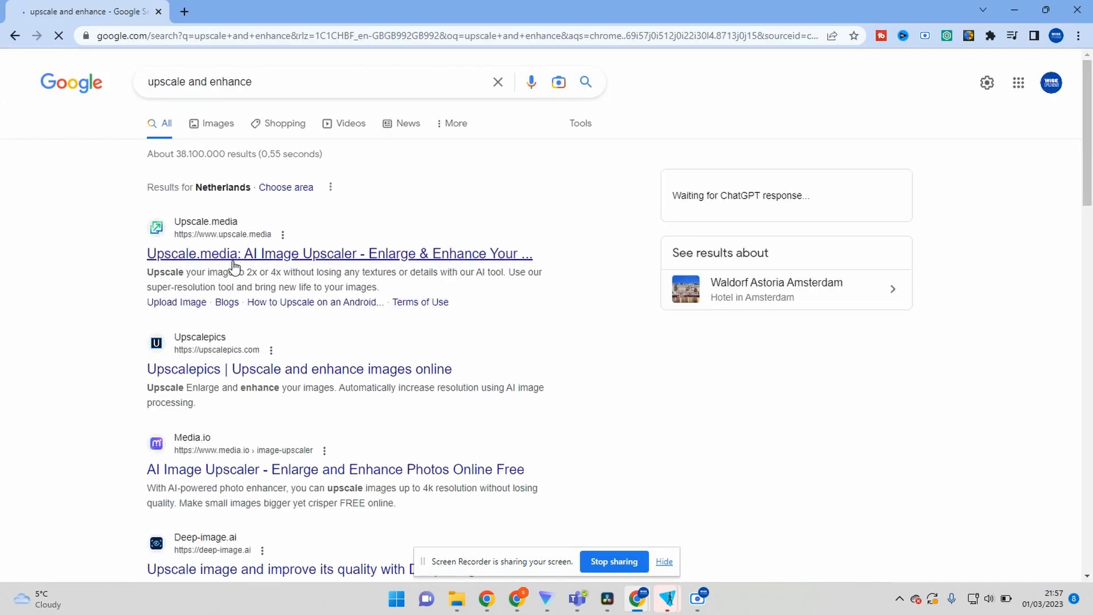
{"action": "left_click", "coordinate": [339, 253]}
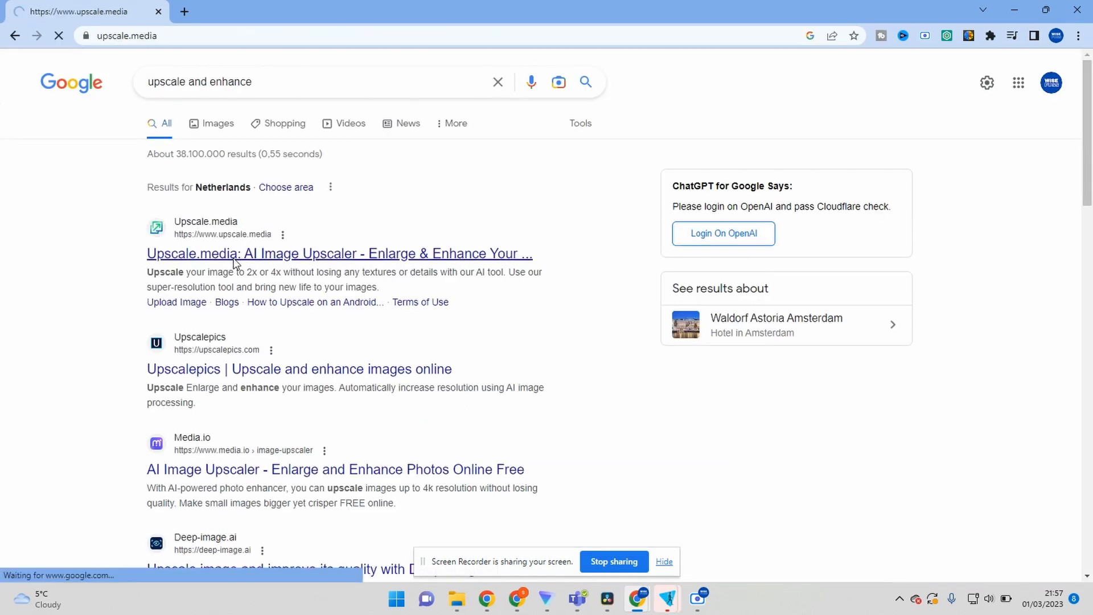
{"action": "left_click", "coordinate": [339, 253]}
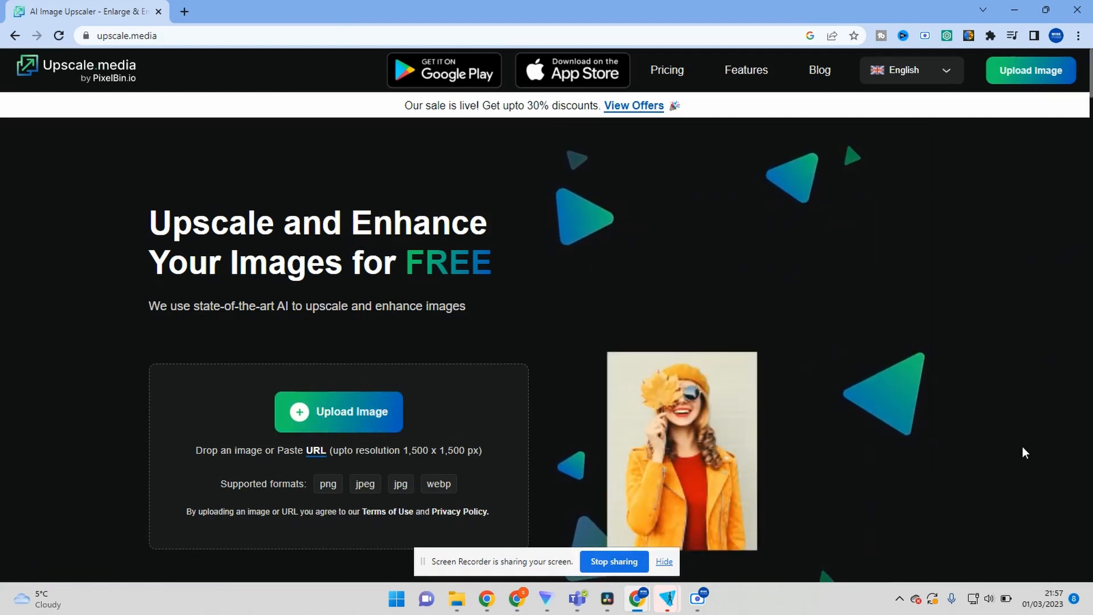
{"action": "left_click", "coordinate": [339, 411]}
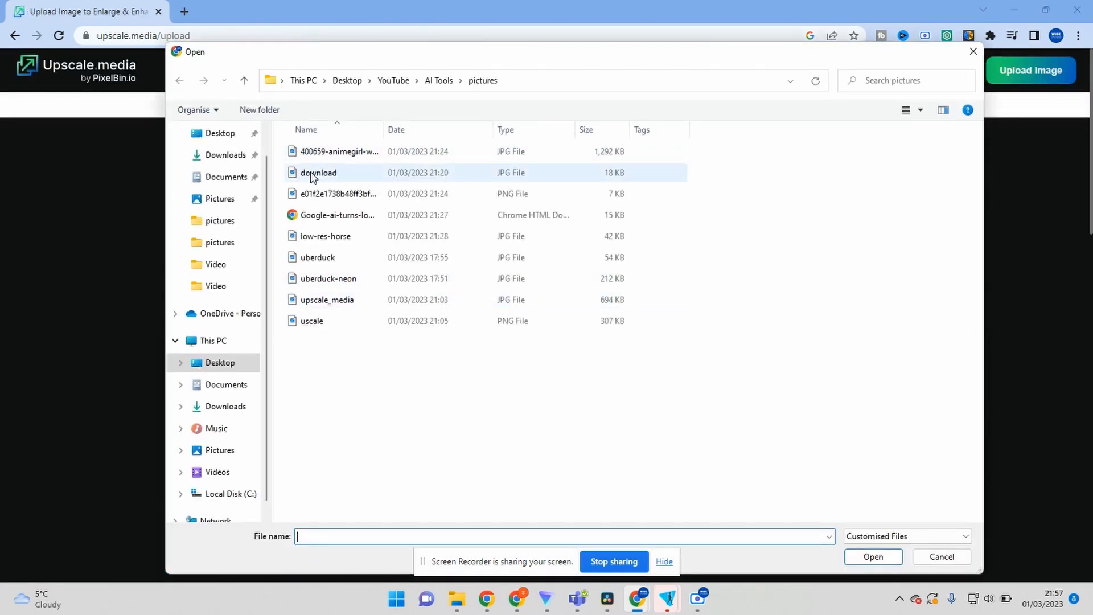
Step: Select the download image file in the Open dialog for upscaling
{"action": "left_click", "coordinate": [319, 172]}
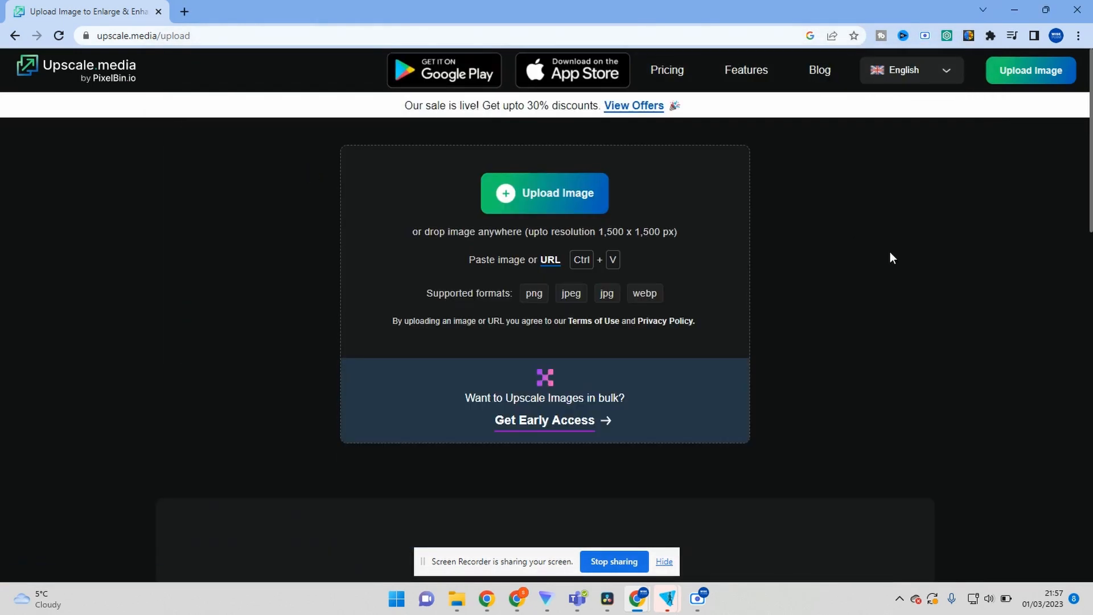
{"action": "left_click", "coordinate": [543, 194]}
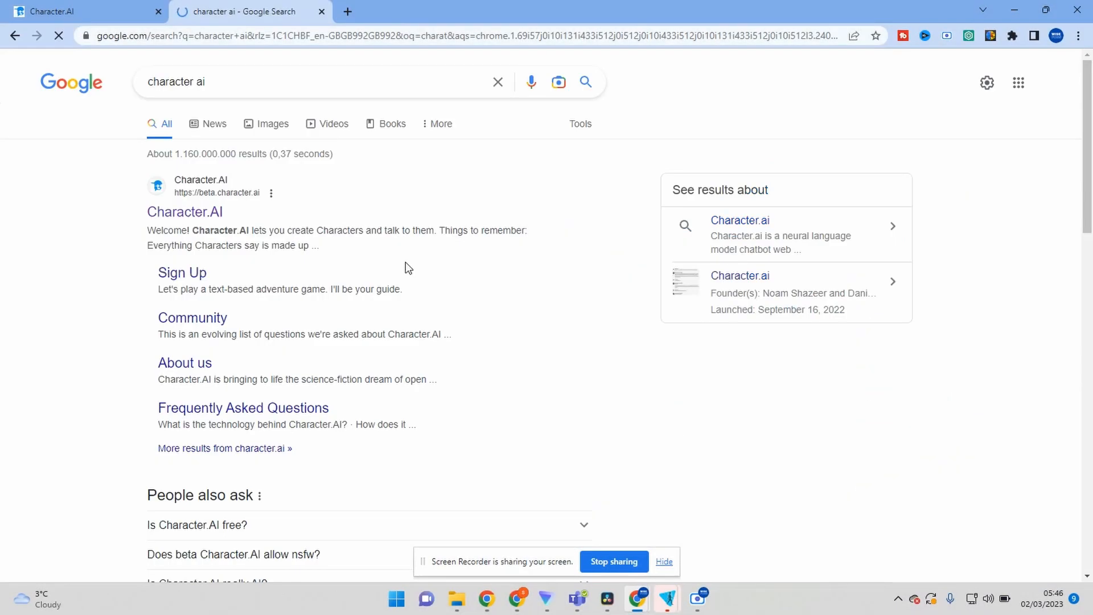
Step: Open Character.AI from the results and browse the Famous People characters
{"action": "left_click", "coordinate": [185, 212]}
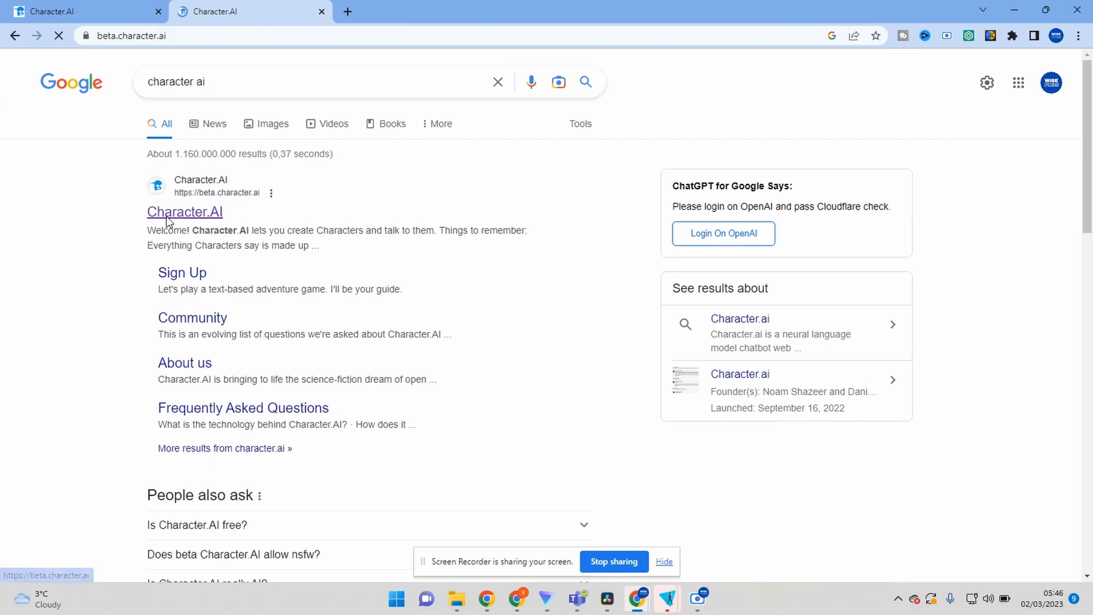
{"action": "left_click", "coordinate": [185, 212]}
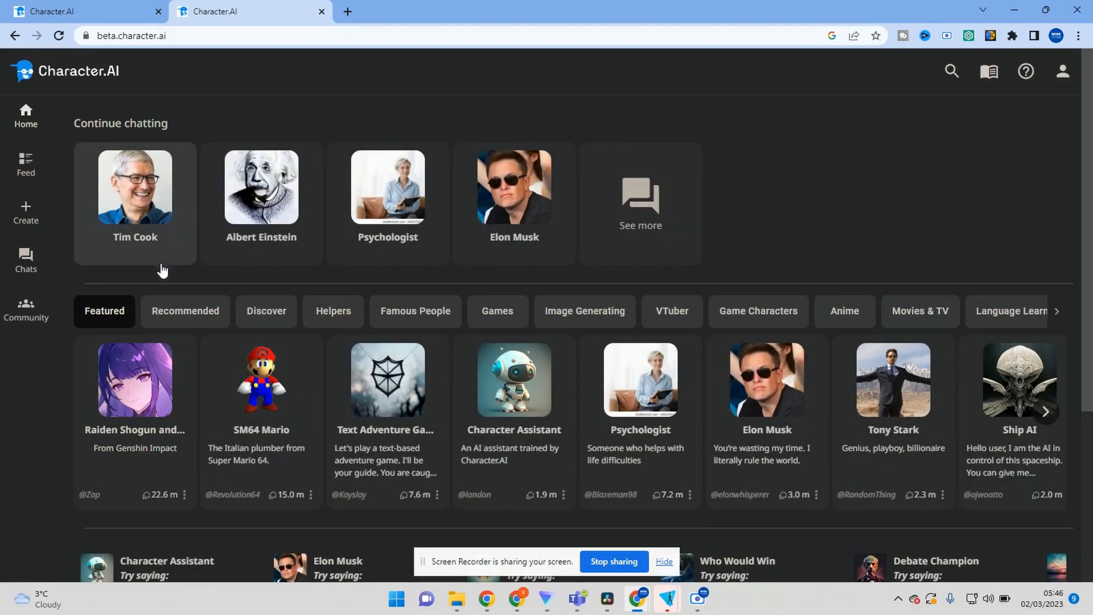
{"action": "mouse_move", "coordinate": [414, 311]}
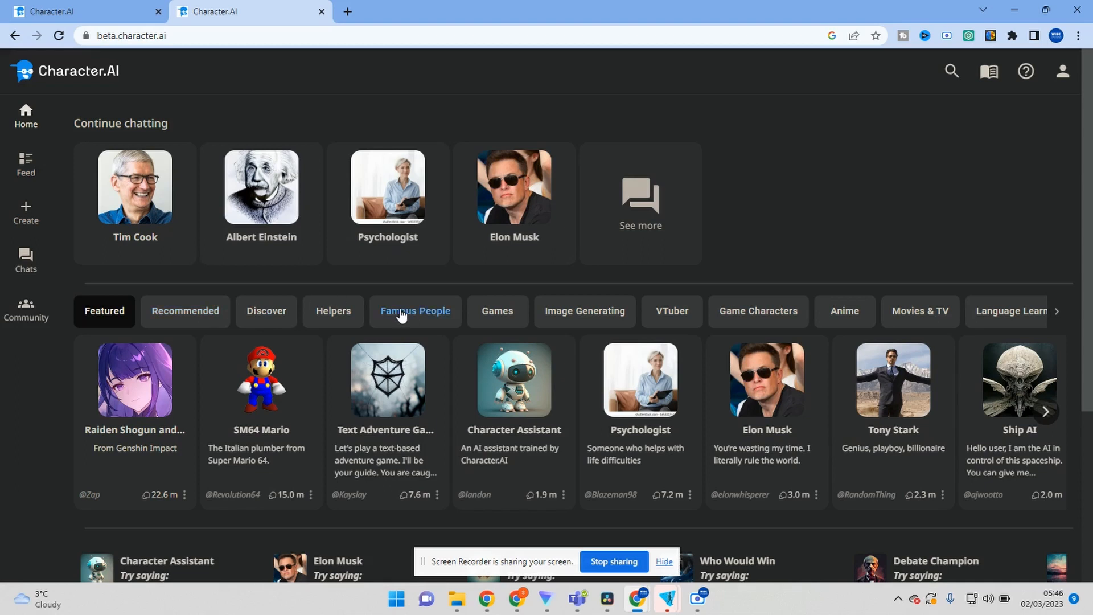
{"action": "left_click", "coordinate": [414, 311]}
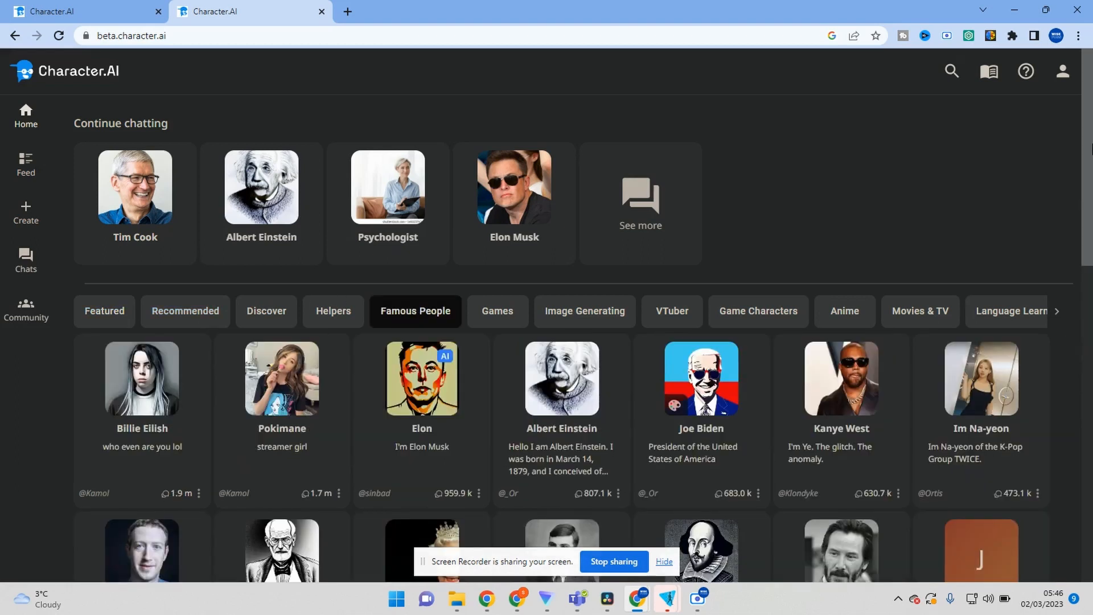
{"action": "scroll", "scroll_direction": "down", "scroll_amount": 3}
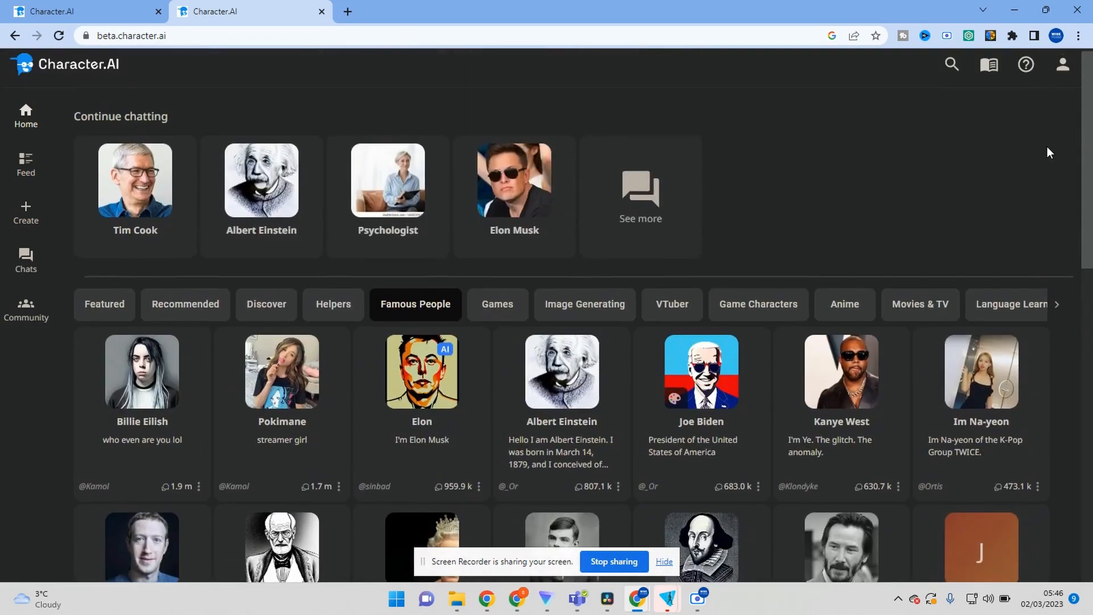
{"action": "mouse_move", "coordinate": [26, 213]}
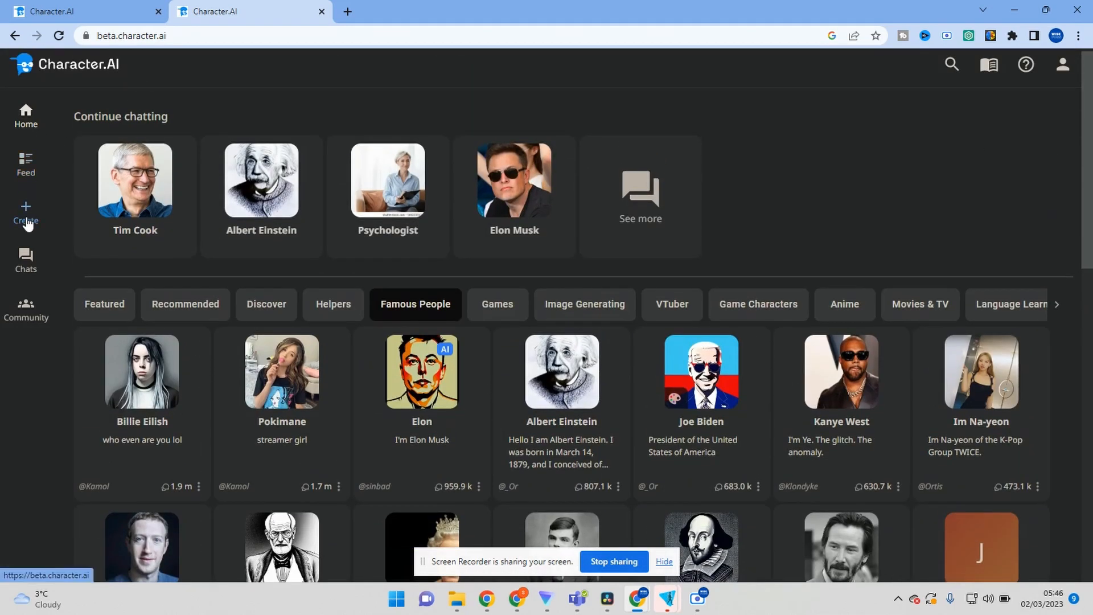
Step: Create character Tim with greeting "I am Tim" and enable image generation
{"action": "left_click", "coordinate": [26, 213]}
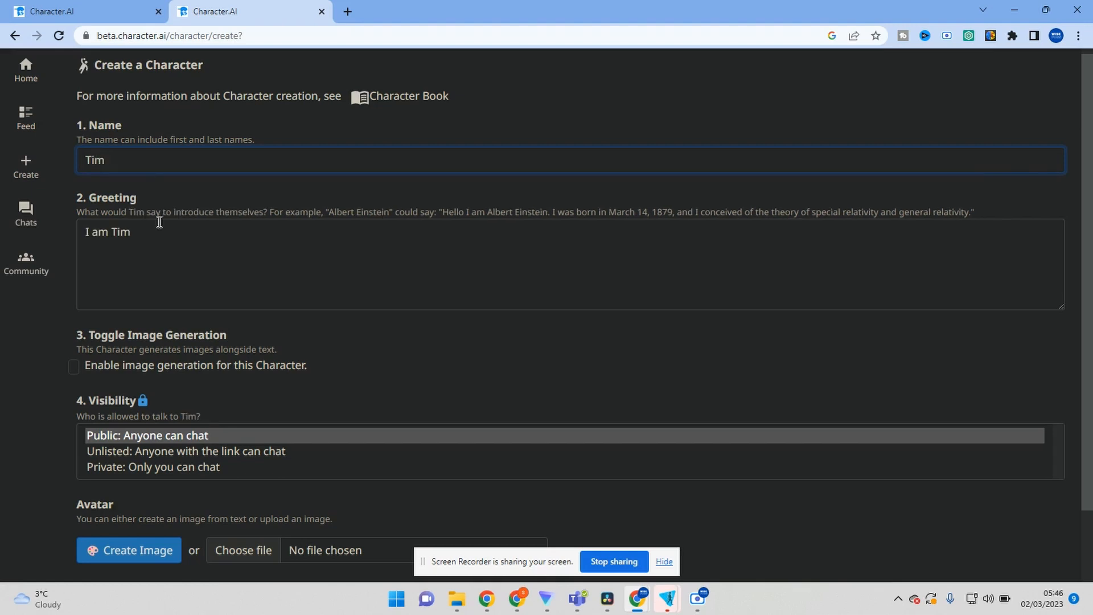
{"action": "scroll", "scroll_direction": "down", "scroll_amount": 3}
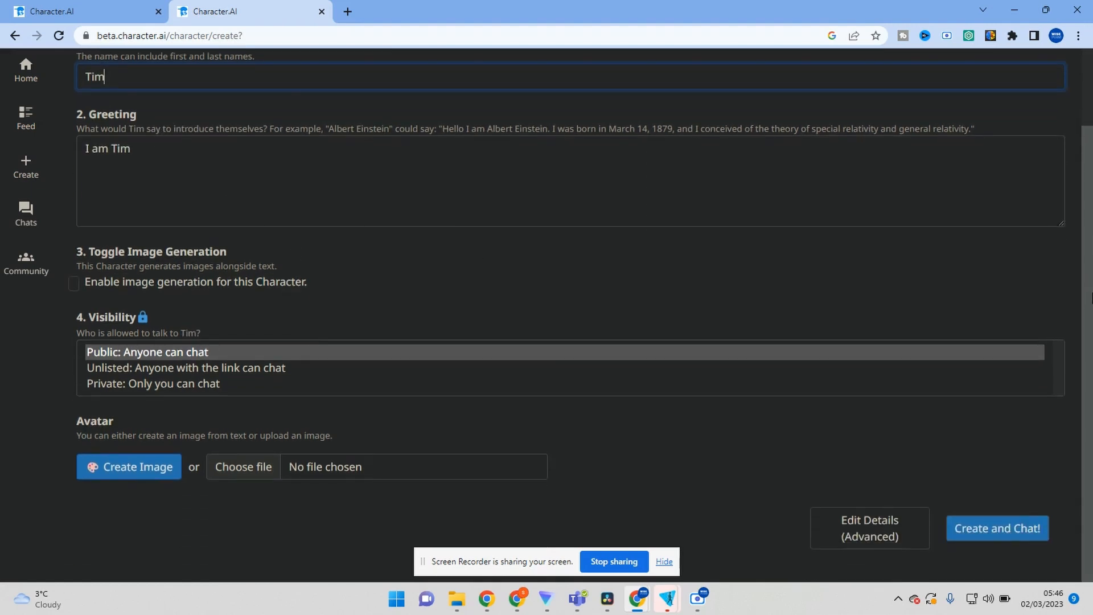
{"action": "mouse_move", "coordinate": [67, 286]}
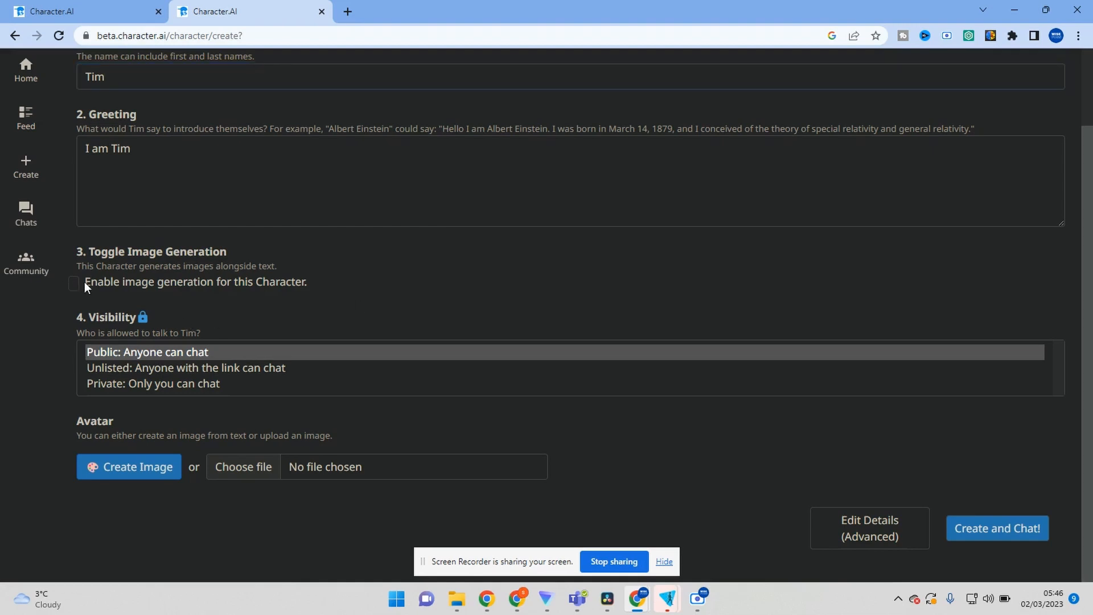
{"action": "left_click", "coordinate": [75, 285]}
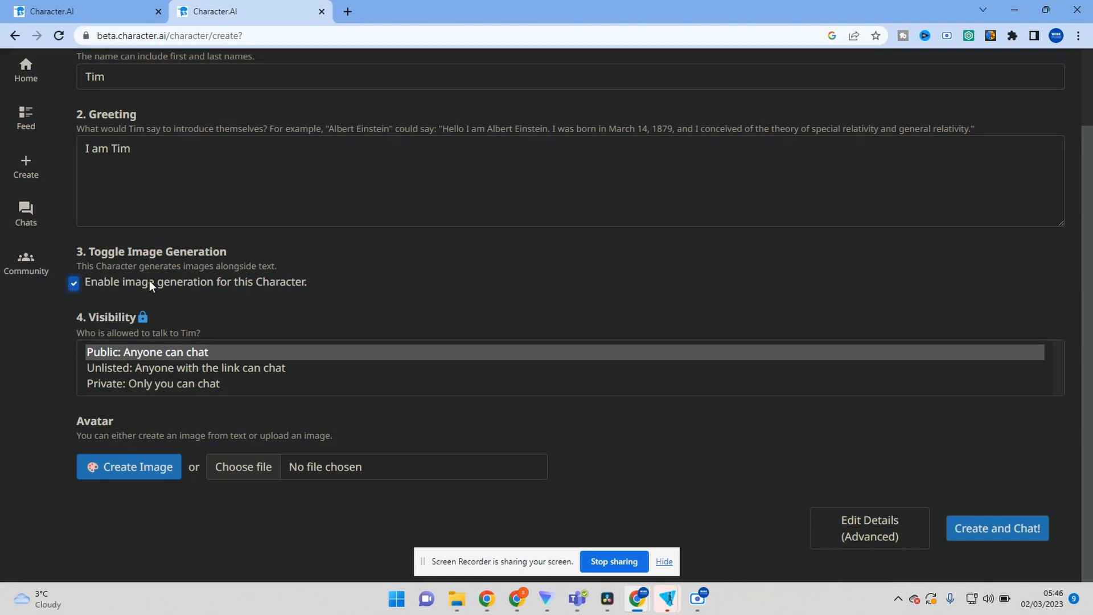
{"action": "mouse_move", "coordinate": [206, 385]}
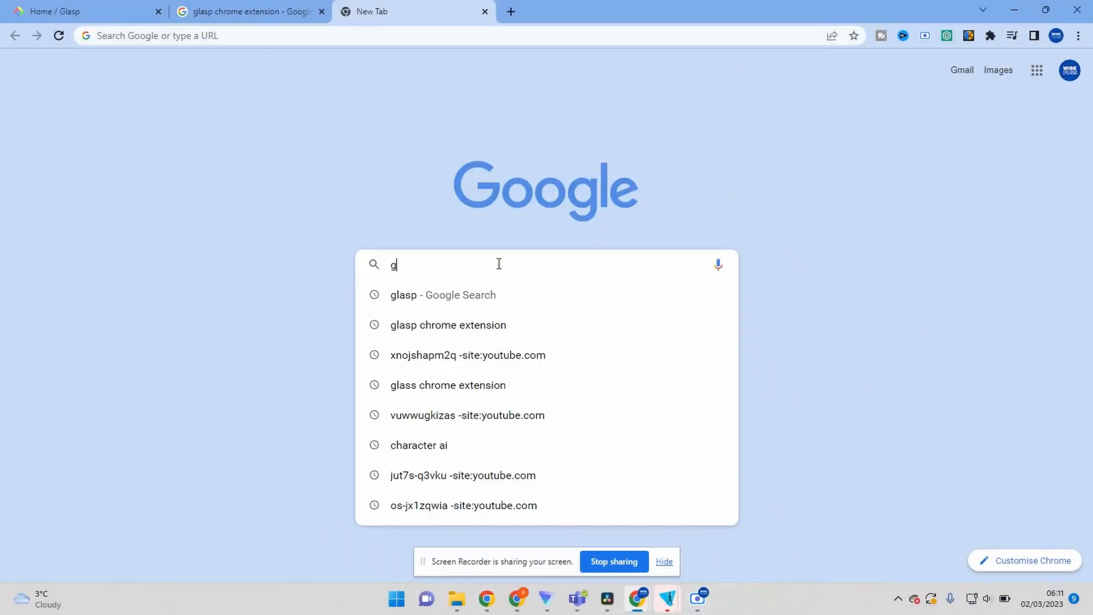
Step: Search "glasp chrome extension" and open its Chrome Web Store listing
{"action": "type", "text": "lasp chrome extension"}
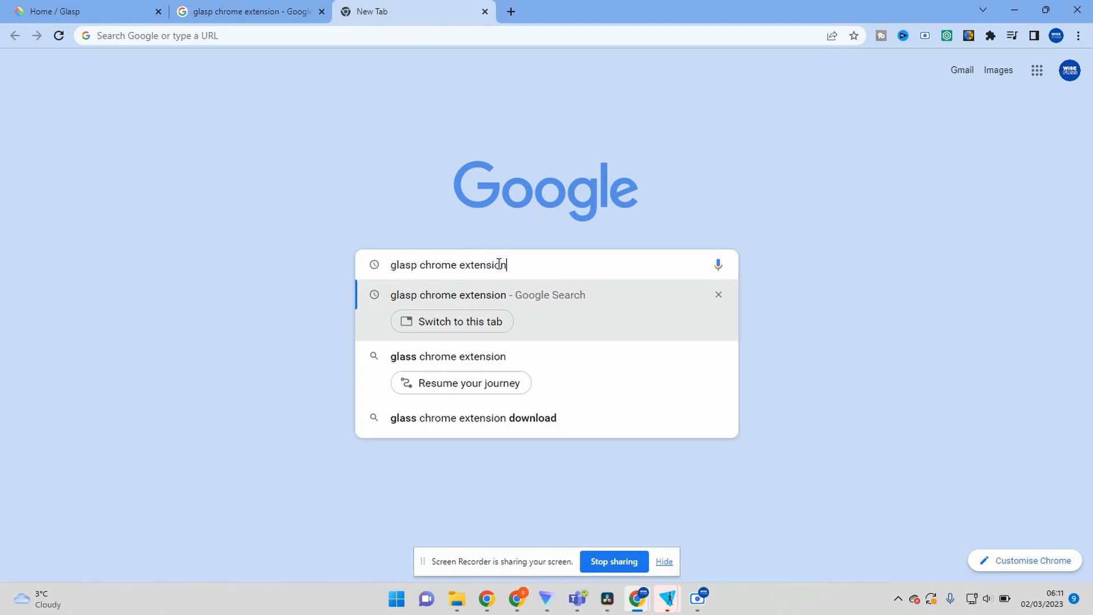
{"action": "key", "text": "Enter"}
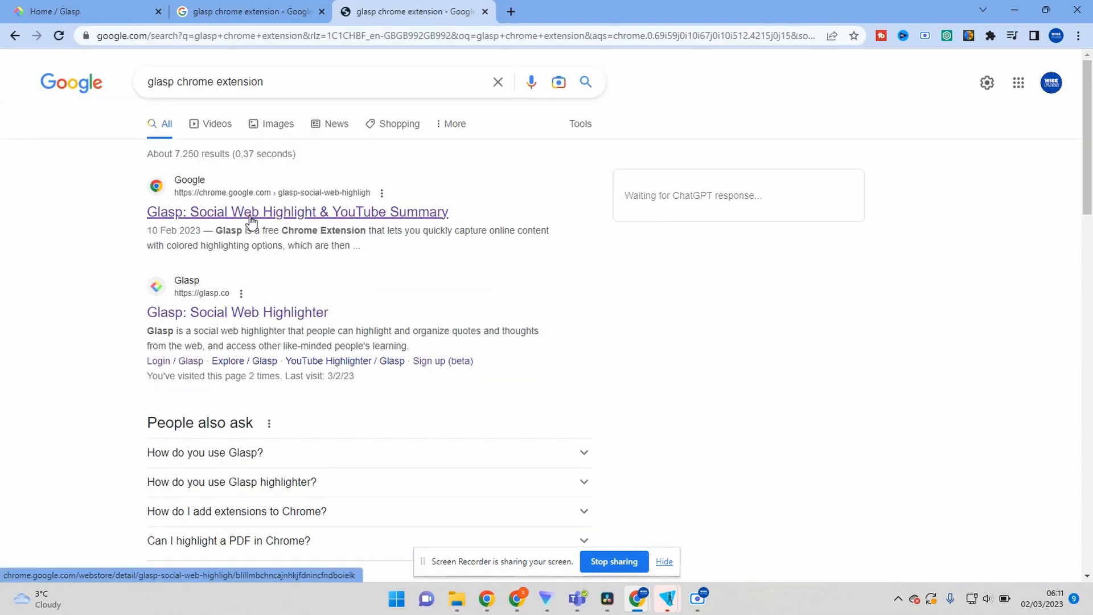
{"action": "left_click", "coordinate": [297, 212]}
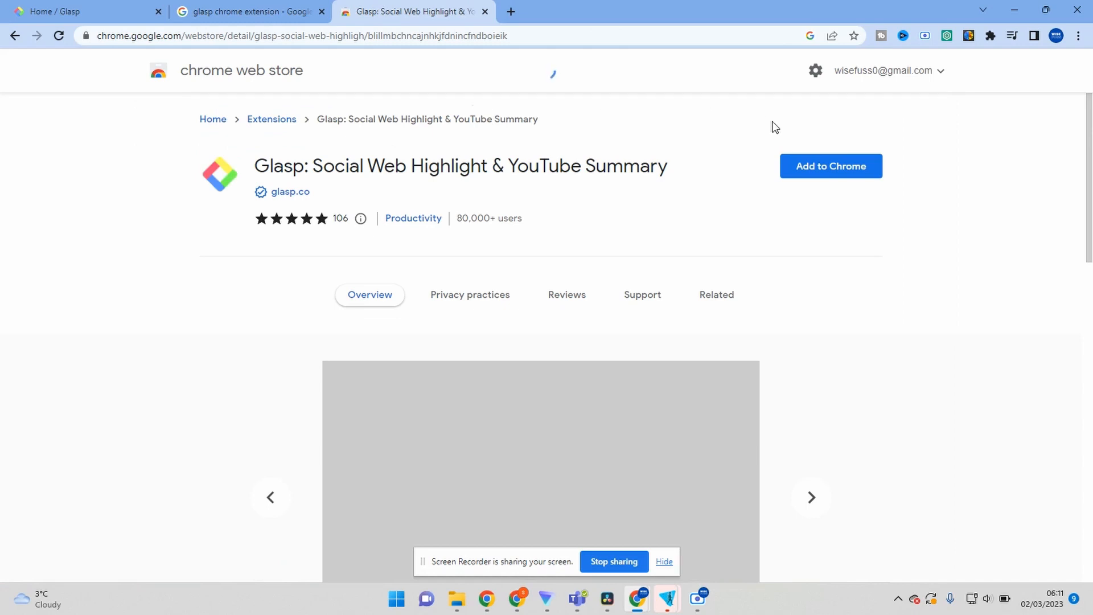
Step: Add the Glasp extension to Chrome and confirm, reaching its welcome page
{"action": "left_click", "coordinate": [830, 166]}
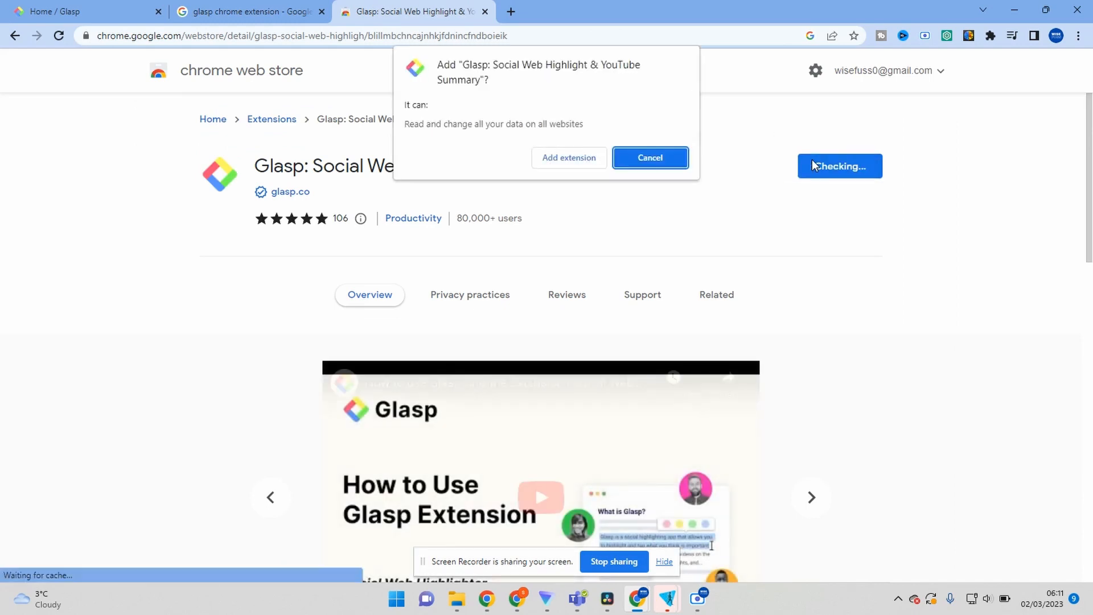
{"action": "left_click", "coordinate": [649, 157]}
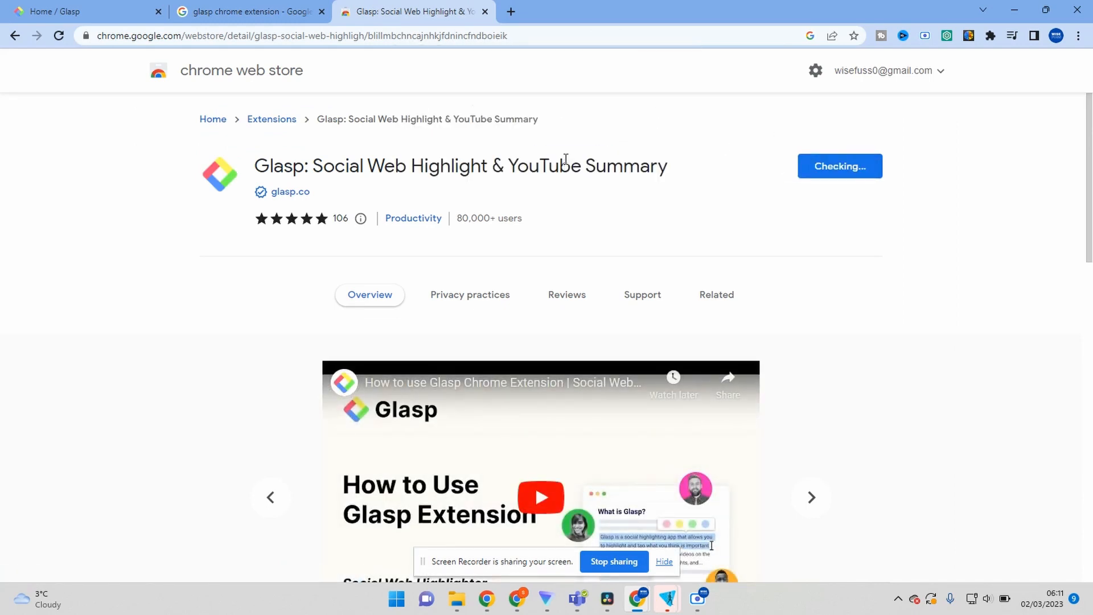
{"action": "left_click", "coordinate": [839, 166]}
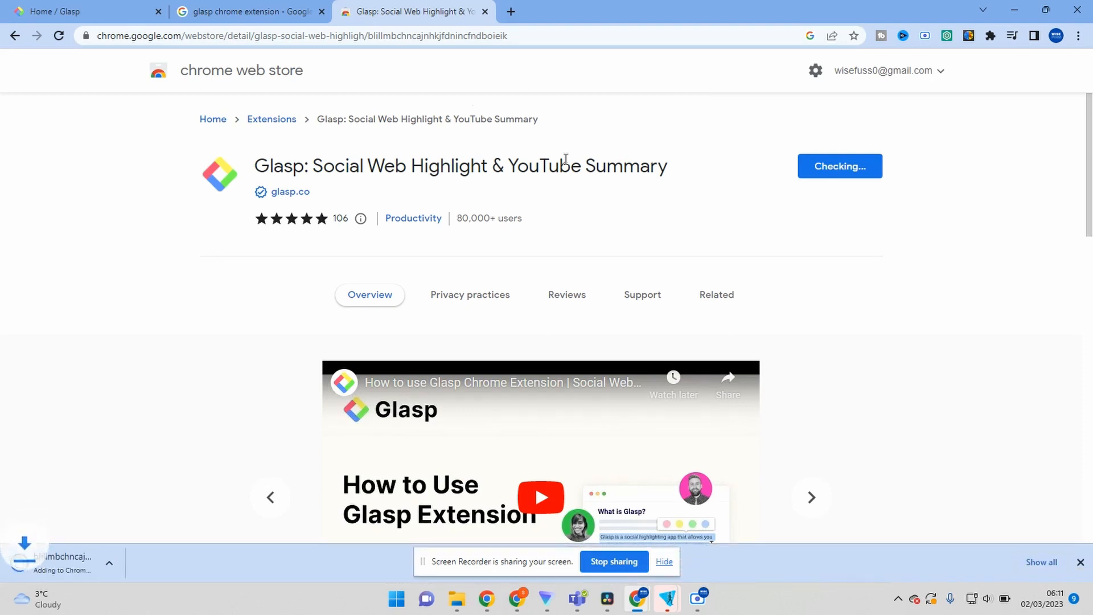
{"action": "left_click", "coordinate": [716, 294]}
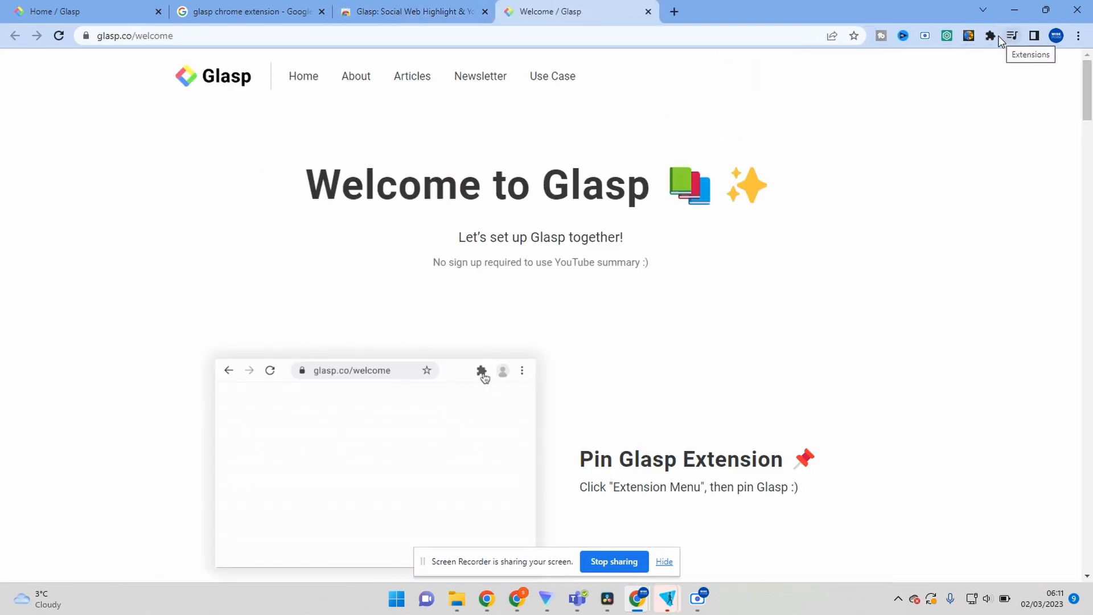
Step: In a new tab, search youtube and go to the YouTube homepage
{"action": "left_click", "coordinate": [990, 35]}
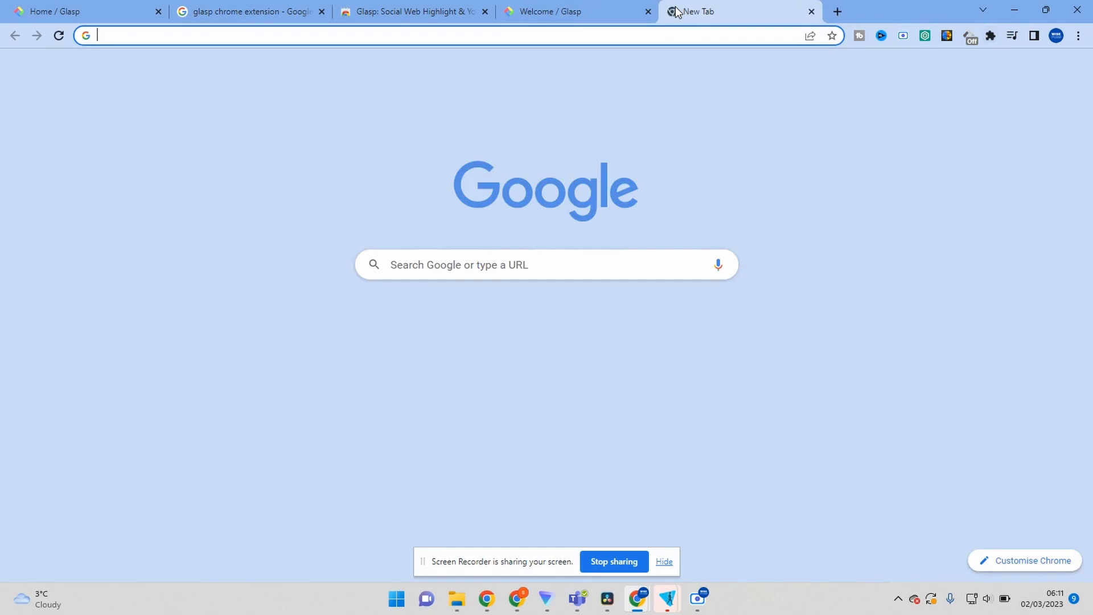
{"action": "type", "text": "youtue"}
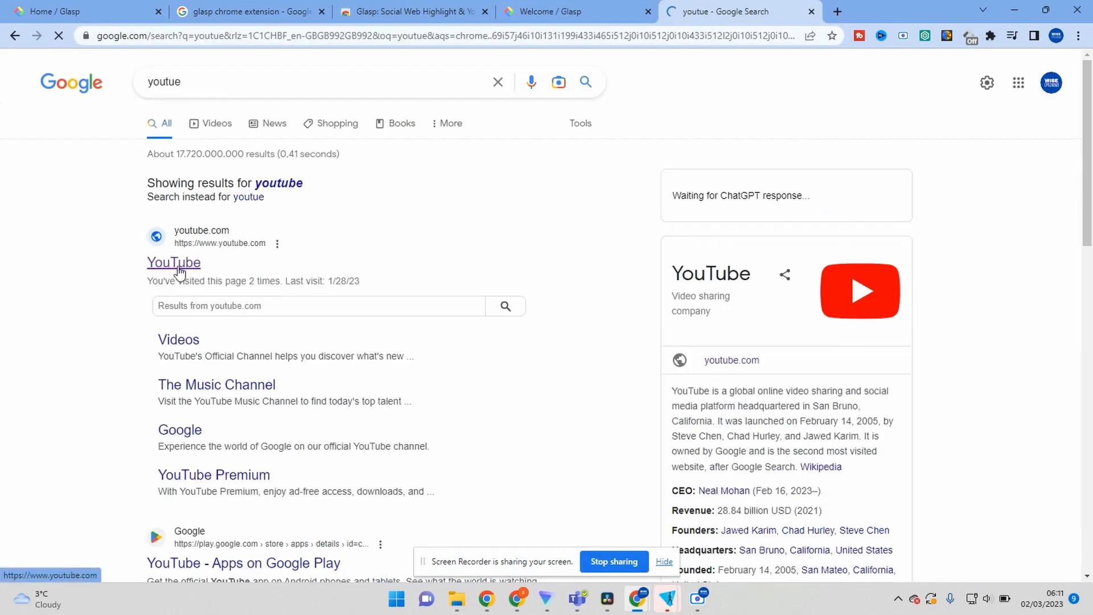
{"action": "left_click", "coordinate": [173, 263]}
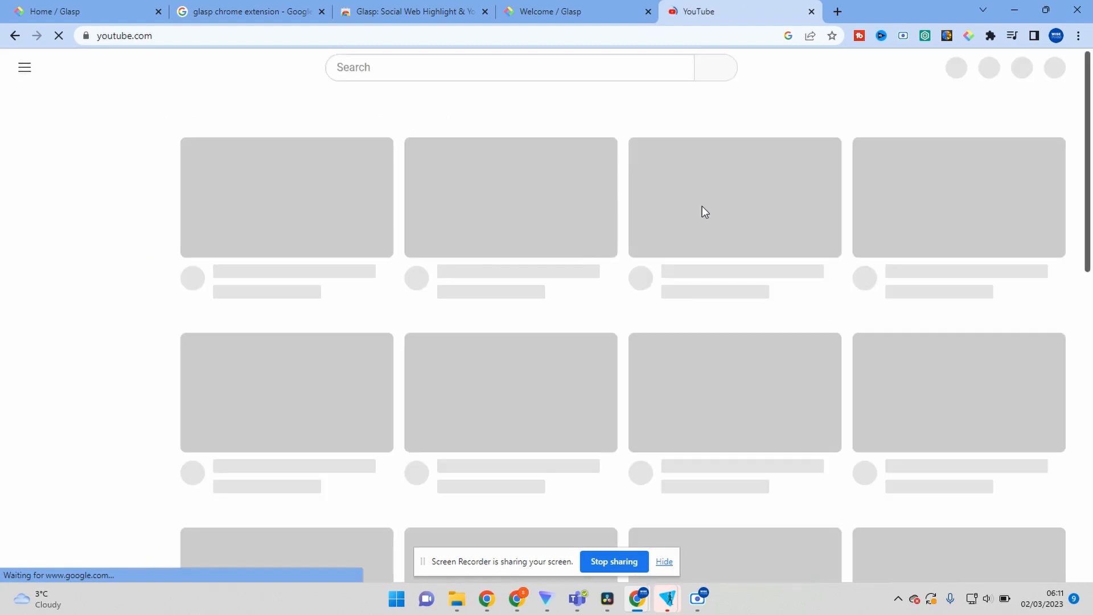